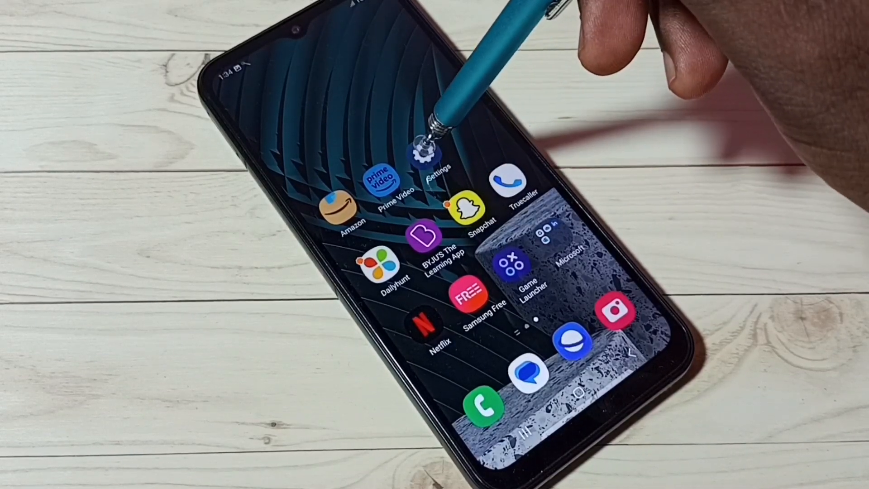
Launch Settings from the home screen and scroll down its main list
{"action": "left_click", "coordinate": [433, 152]}
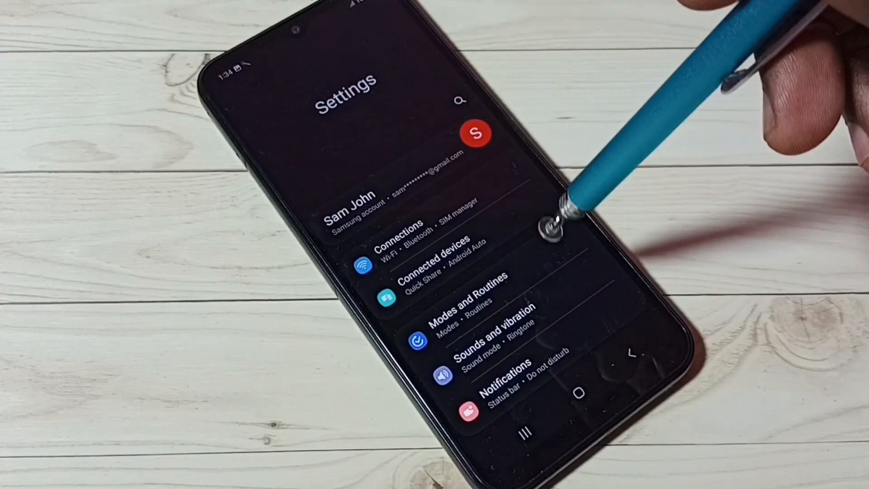
{"action": "scroll", "scroll_direction": "down", "scroll_amount": 3}
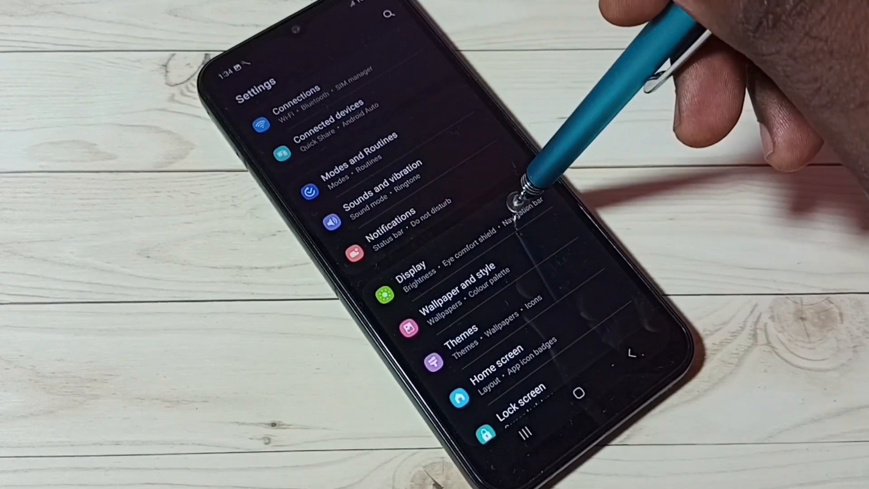
Go into Display and scroll down until Navigation bar is visible
{"action": "left_click", "coordinate": [413, 267]}
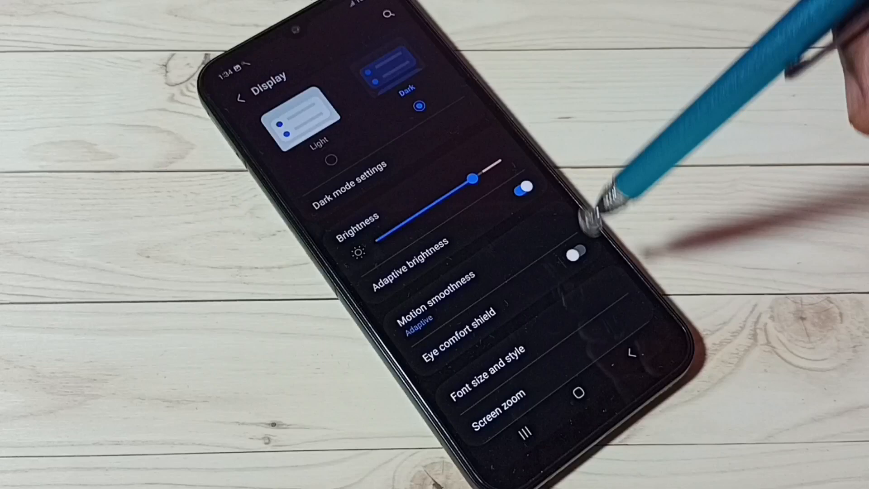
{"action": "scroll", "scroll_direction": "down", "scroll_amount": 3}
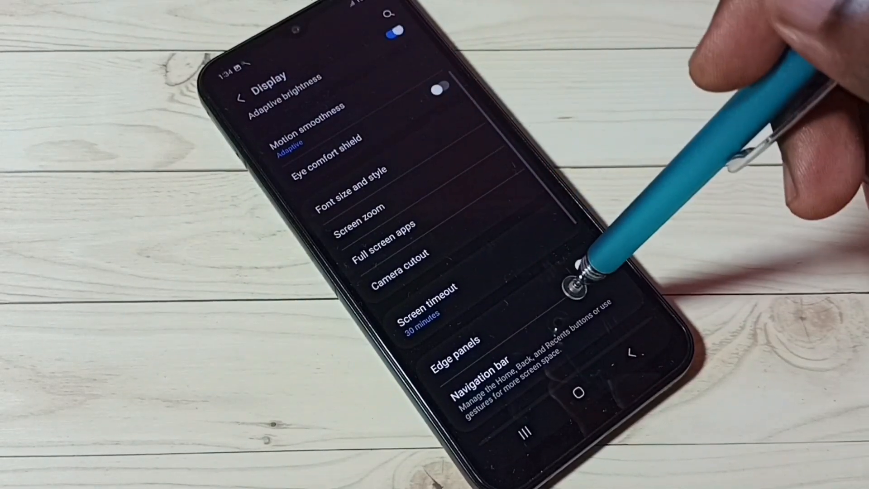
{"action": "scroll", "scroll_direction": "down", "scroll_amount": 3}
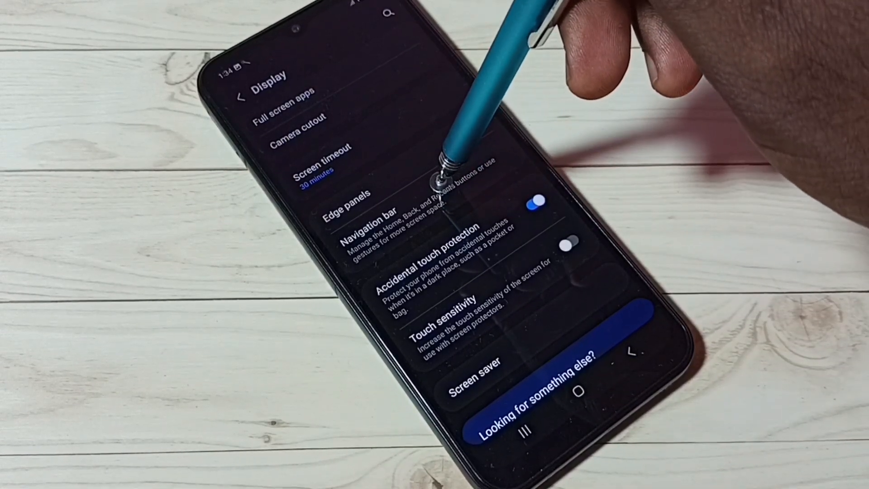
Enter Navigation bar and select Swipe gestures as the navigation type
{"action": "left_click", "coordinate": [348, 217]}
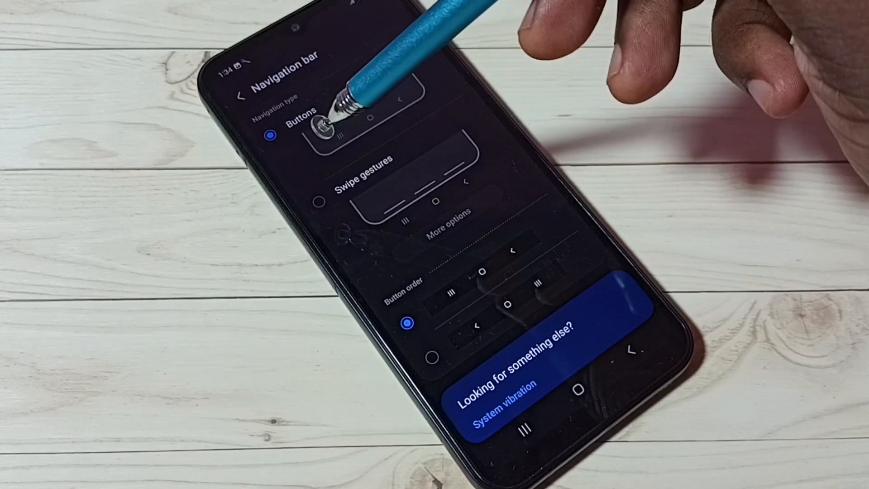
{"action": "mouse_move", "coordinate": [427, 149]}
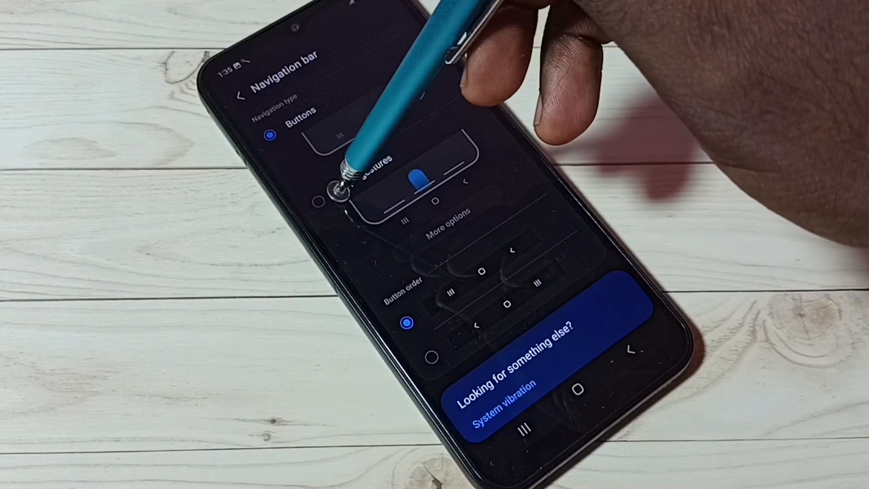
{"action": "left_click", "coordinate": [319, 201]}
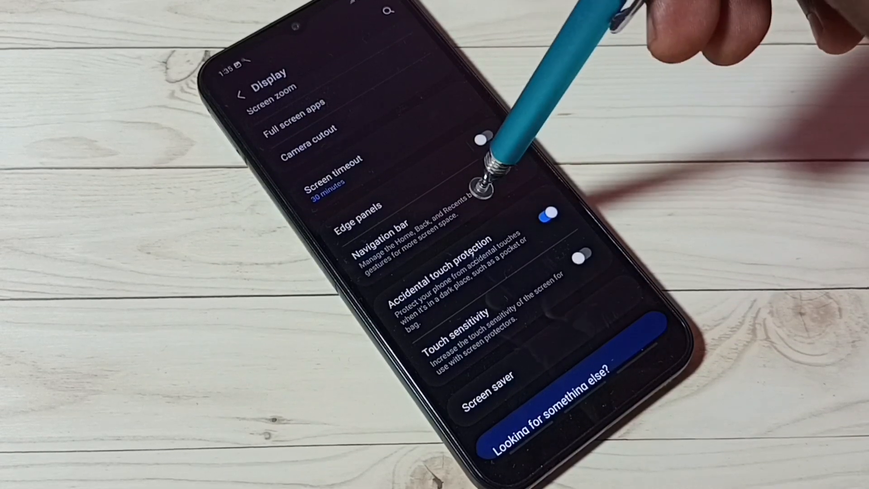
Reopen Navigation bar to confirm Swipe gestures is selected with gesture options shown
{"action": "left_click", "coordinate": [372, 225]}
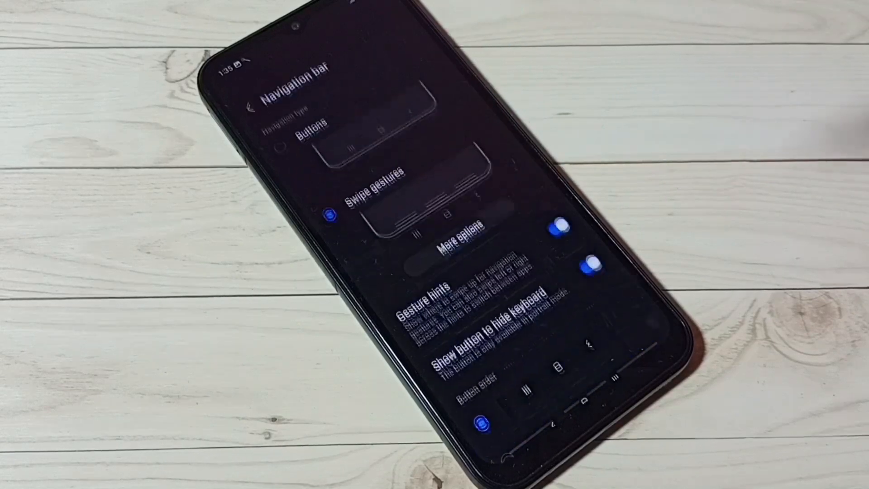